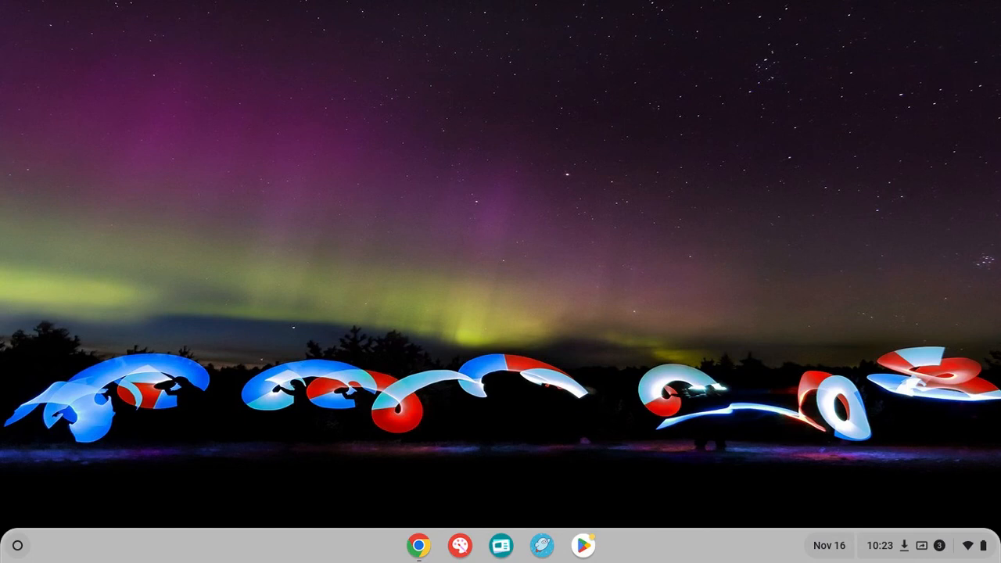
pyautogui.moveTo(19, 530)
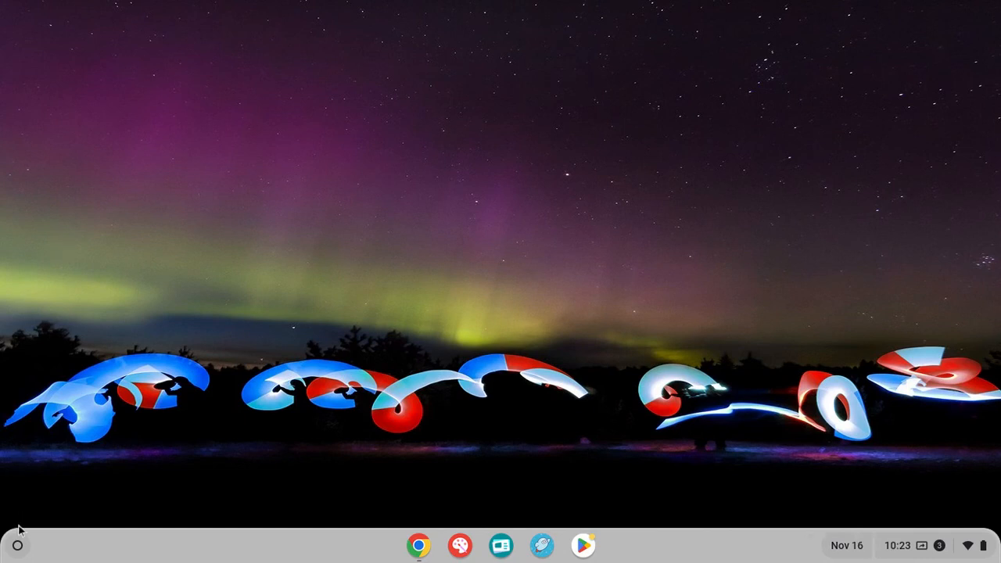
pyautogui.moveTo(16, 544)
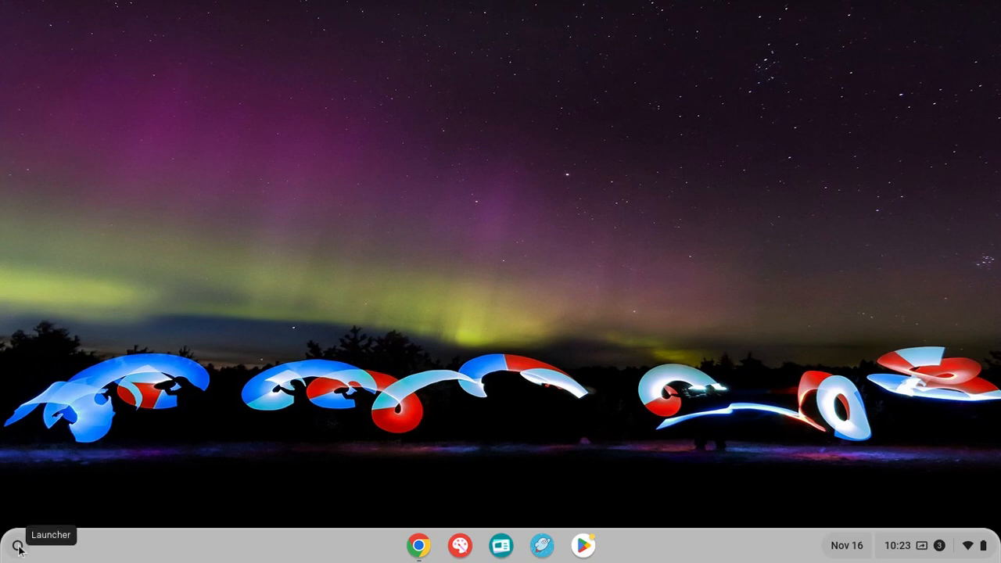
# Launch the Camera app by searching "camera" from the ChromeOS Launcher
pyautogui.click(15, 544)
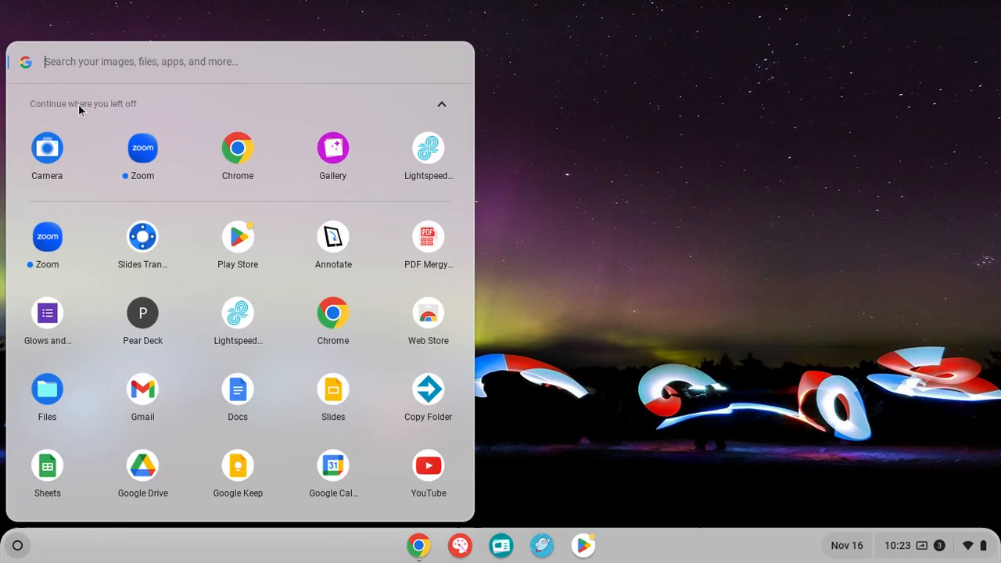
pyautogui.write('camera')
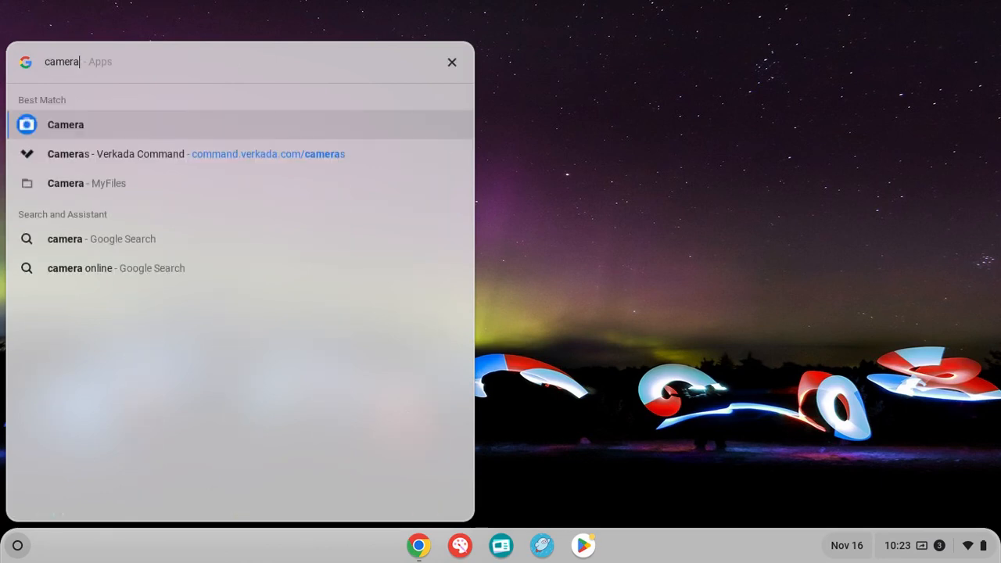
pyautogui.click(66, 125)
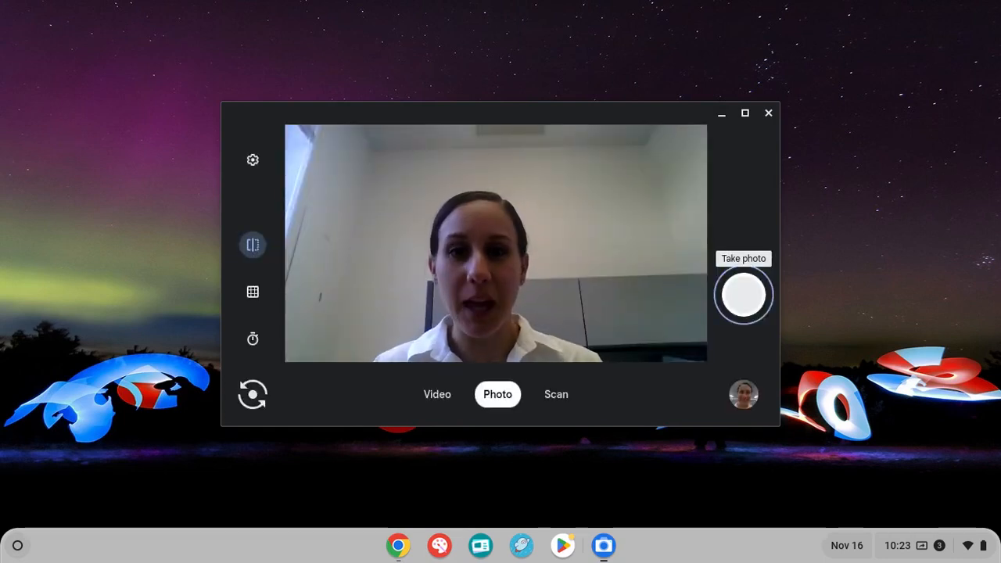
pyautogui.moveTo(305, 295)
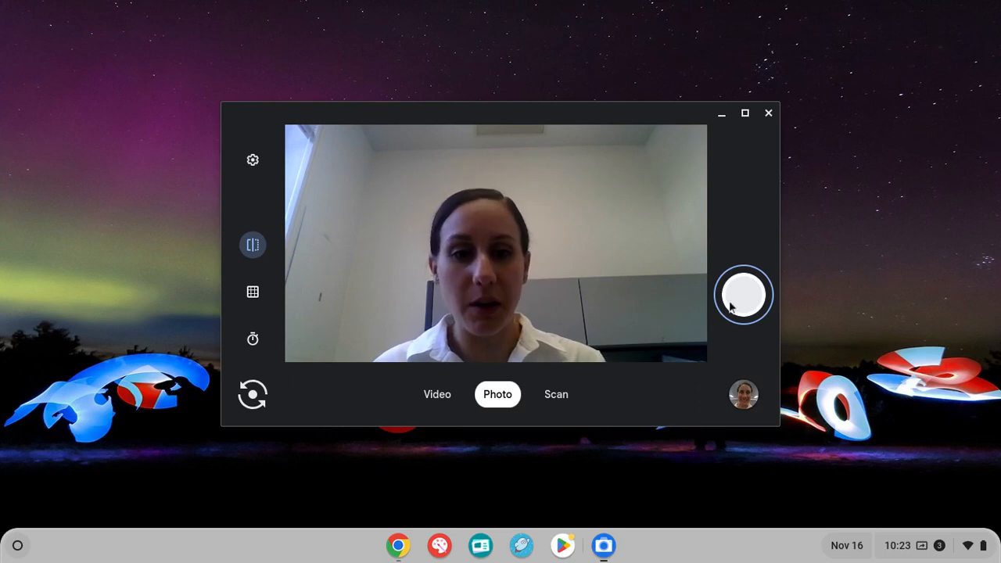
pyautogui.moveTo(742, 300)
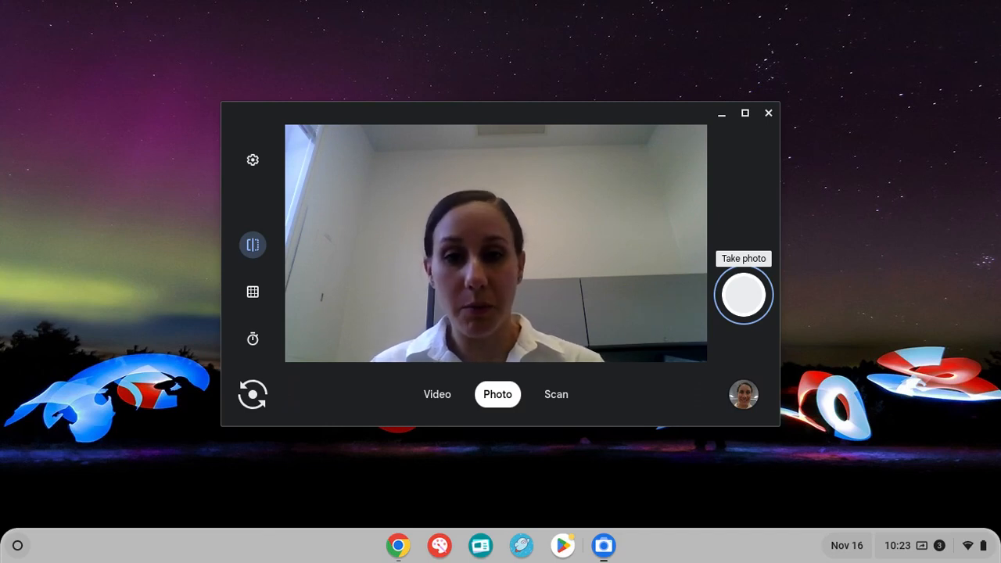
pyautogui.moveTo(210, 425)
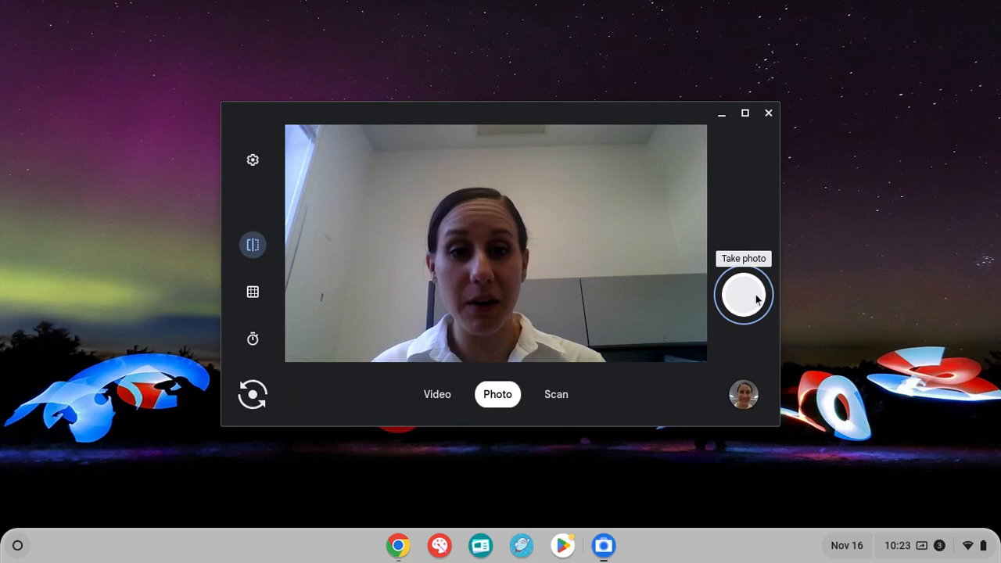
# Capture a webcam photo with the shutter button in Photo mode
pyautogui.click(742, 294)
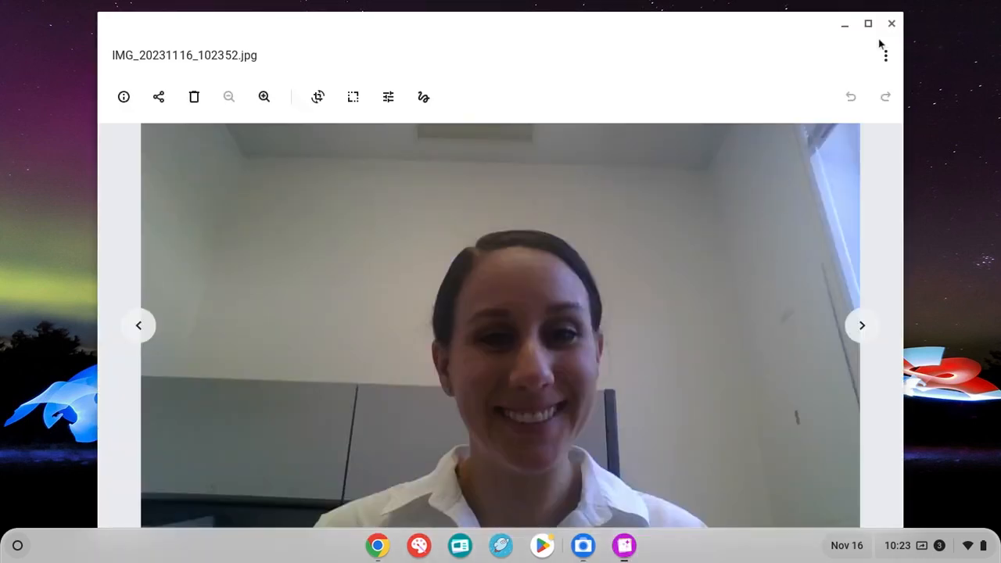
# Close the photo viewer and launch the Files app by searching "file"
pyautogui.click(582, 544)
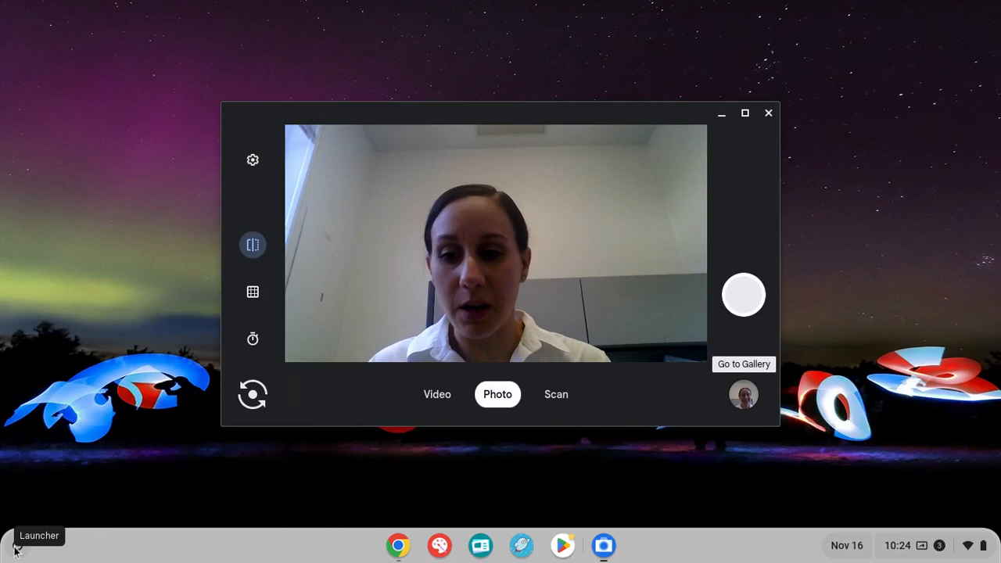
pyautogui.click(16, 544)
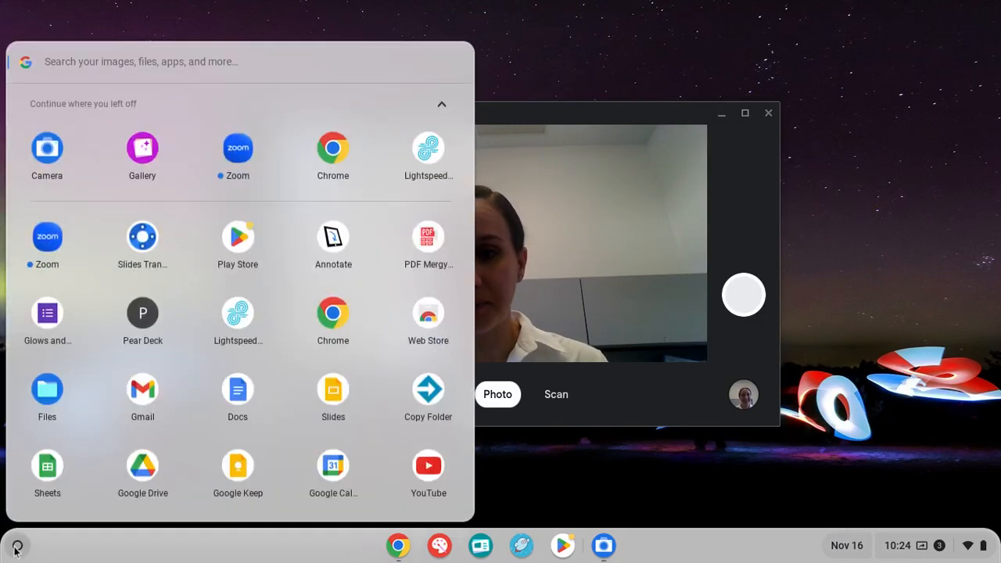
pyautogui.write('files.google.com')
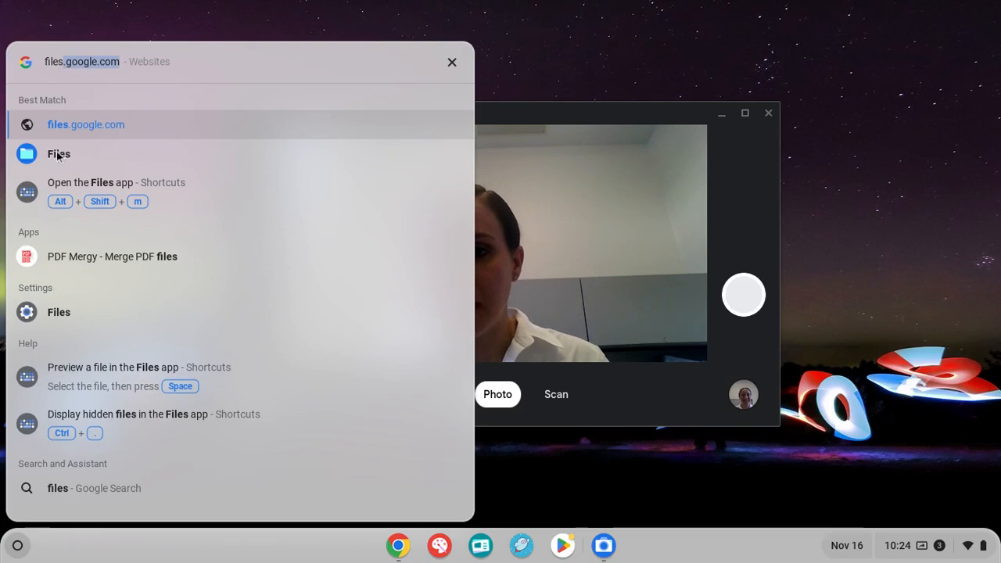
pyautogui.click(59, 153)
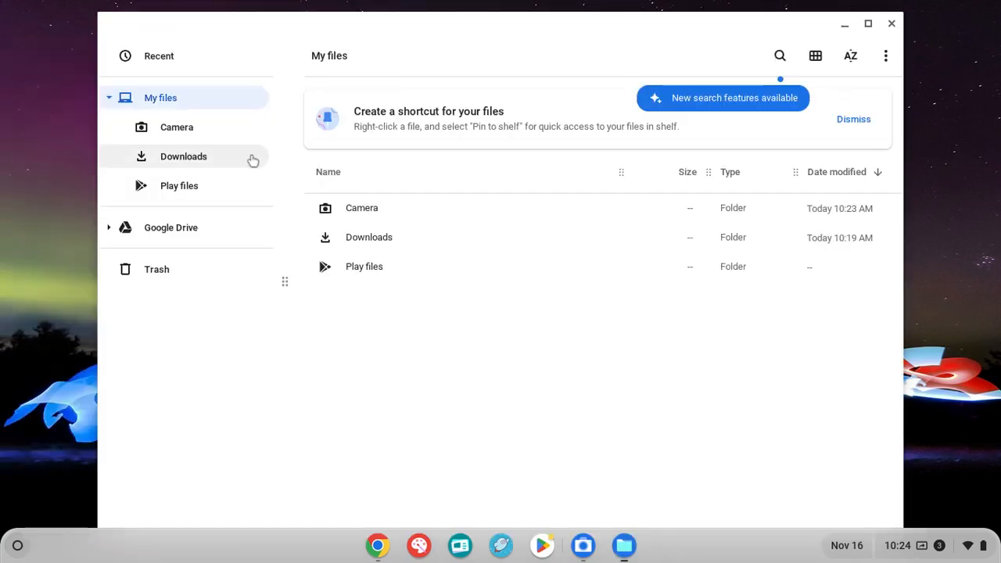
# Show the Camera folder's saved photos, then start a new Chrome window
pyautogui.click(177, 126)
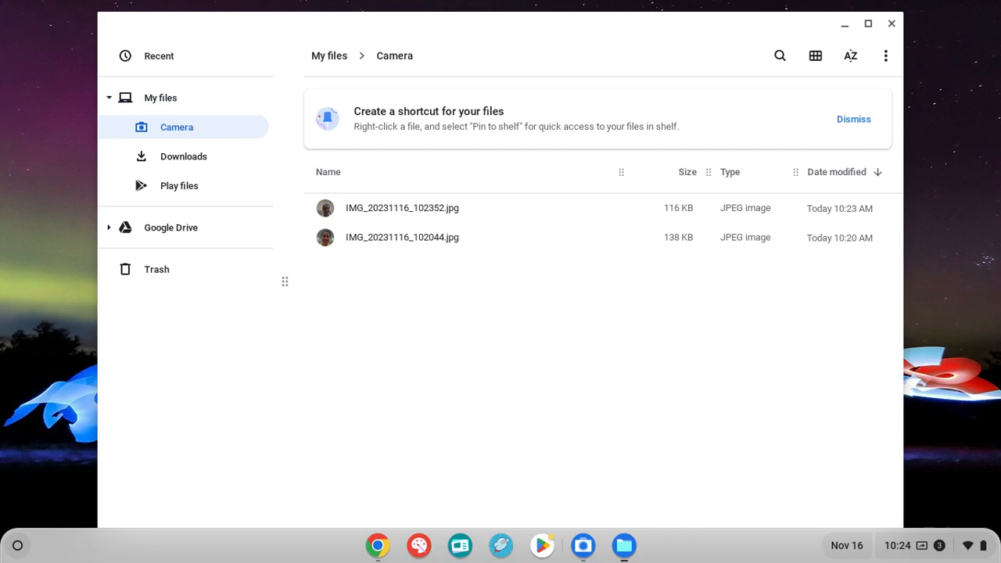
pyautogui.click(379, 544)
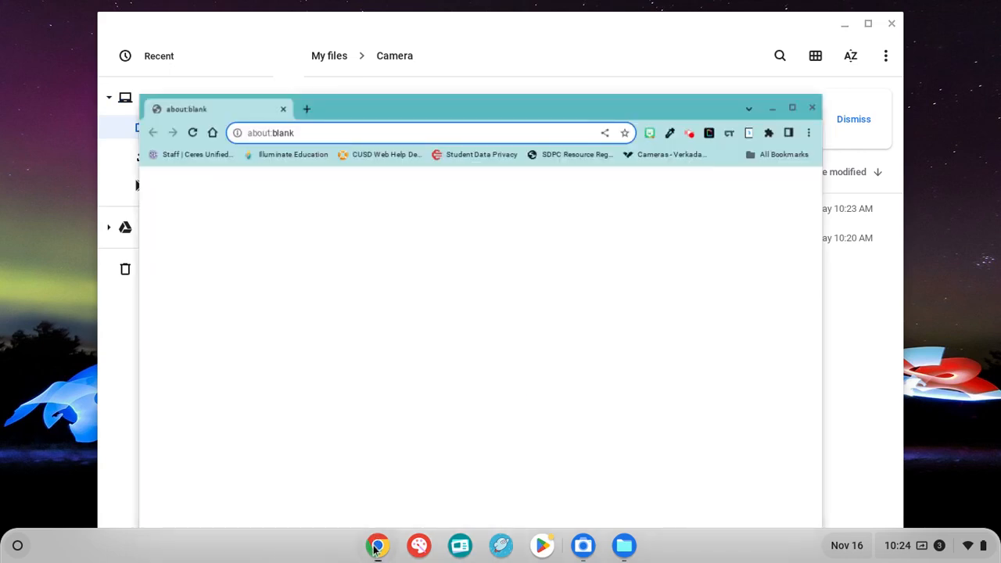
# Go to canva.com and create a blank Presentation (16:9) design
pyautogui.write('canva.com')
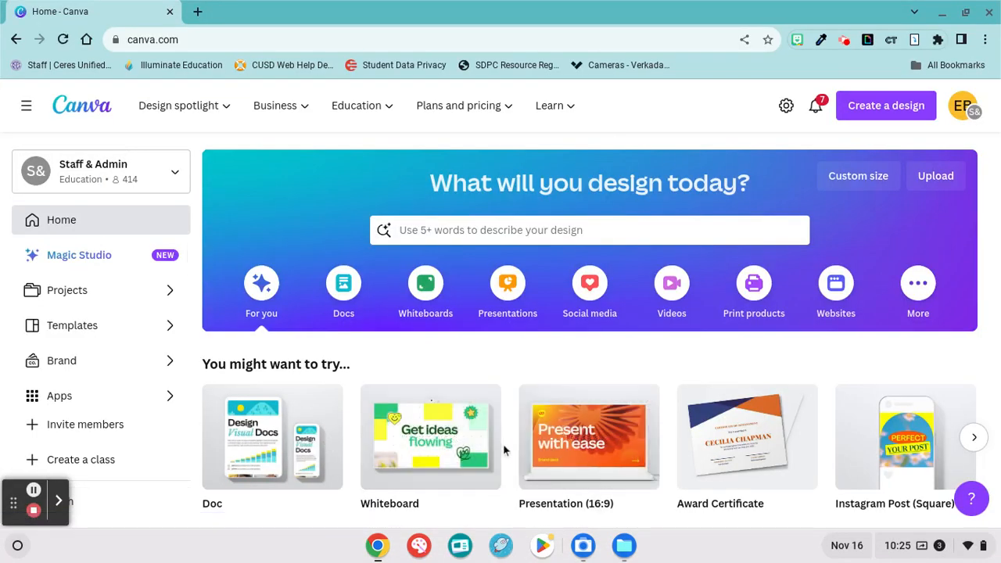
pyautogui.moveTo(588, 436)
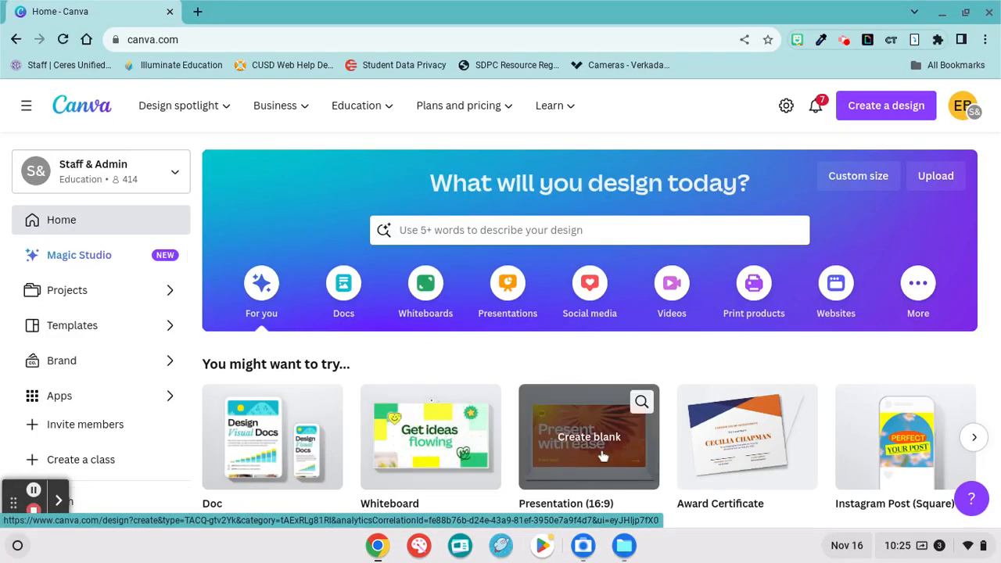
pyautogui.click(588, 436)
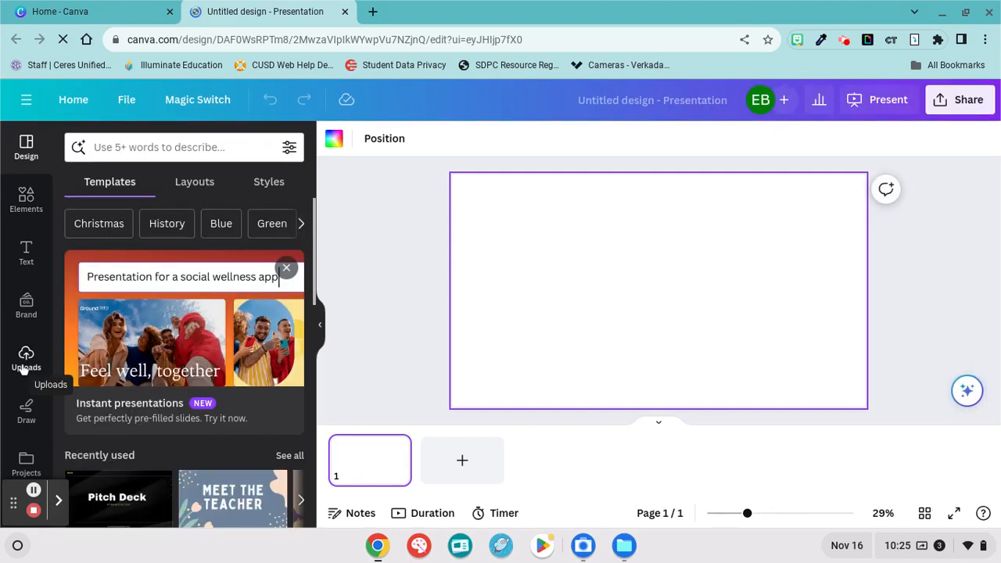
# Upload IMG_20231116_102352.jpg from the Camera folder into Canva's Uploads
pyautogui.click(25, 360)
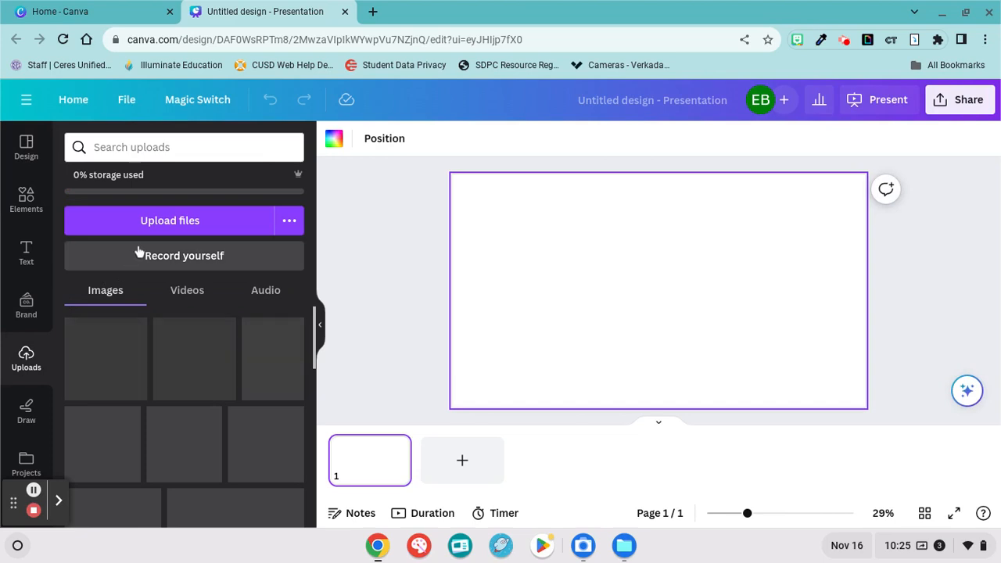
pyautogui.click(169, 219)
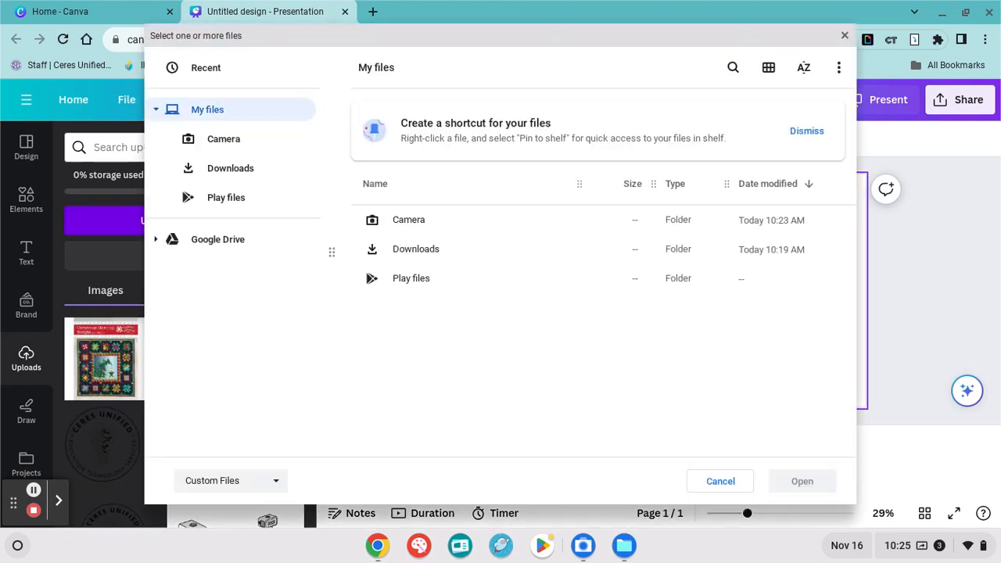
pyautogui.click(408, 219)
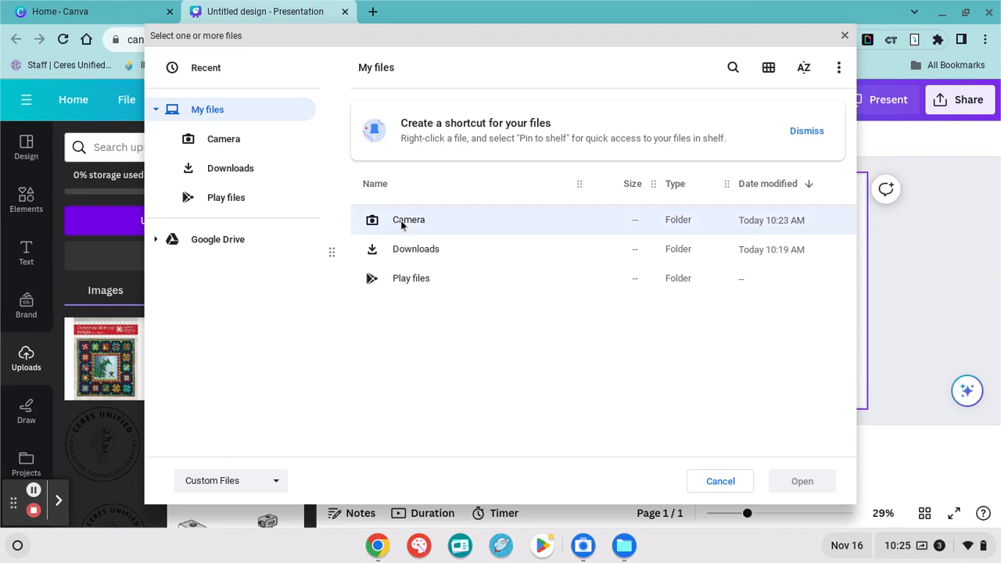
pyautogui.doubleClick(408, 219)
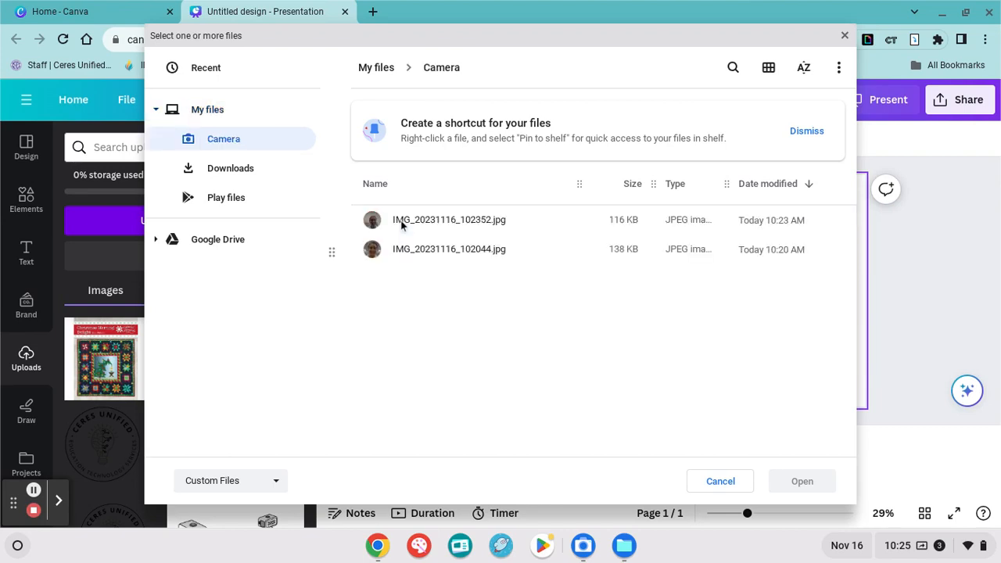
pyautogui.click(449, 218)
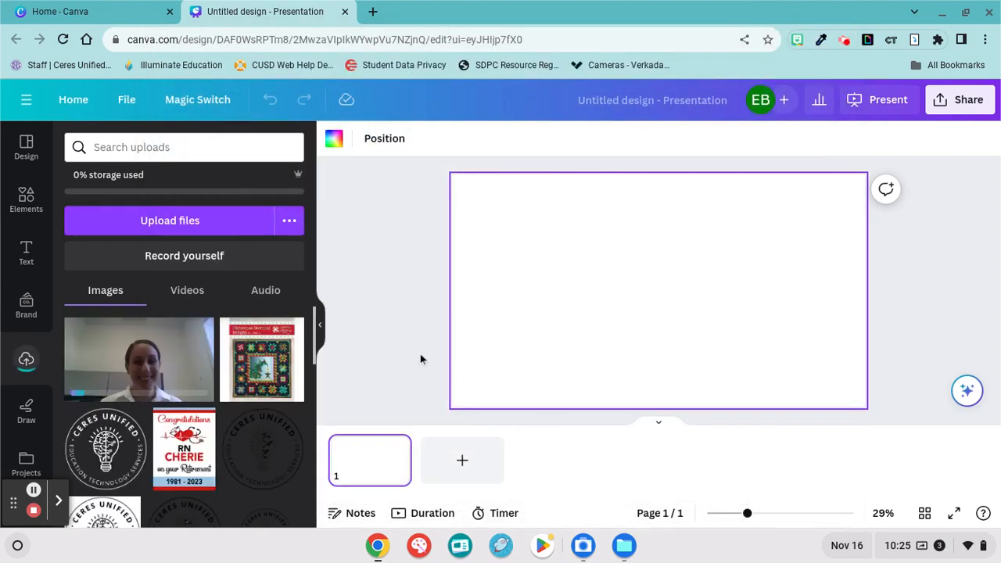
pyautogui.moveTo(110, 372)
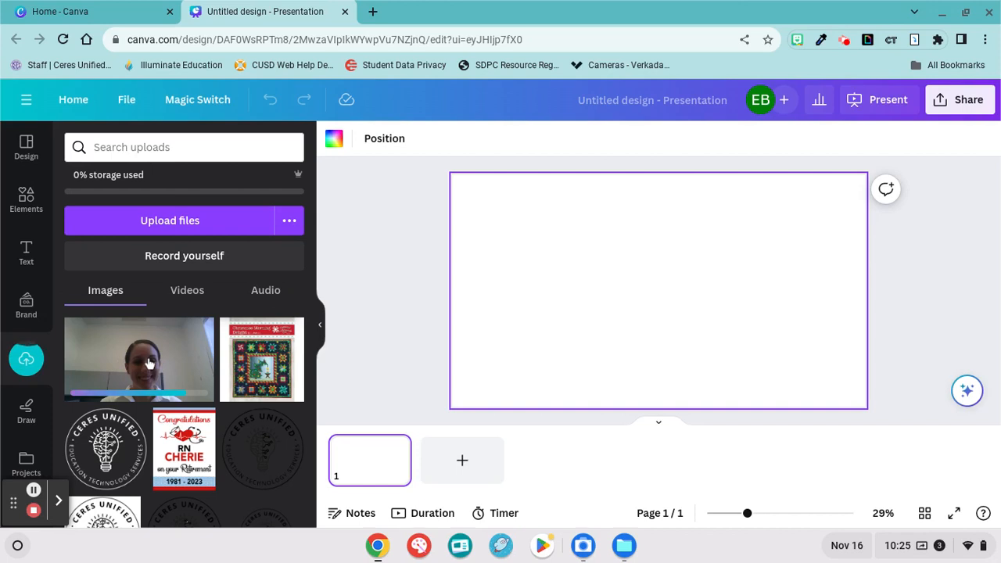
# Add the uploaded webcam photo from Uploads onto the blank slide
pyautogui.click(139, 358)
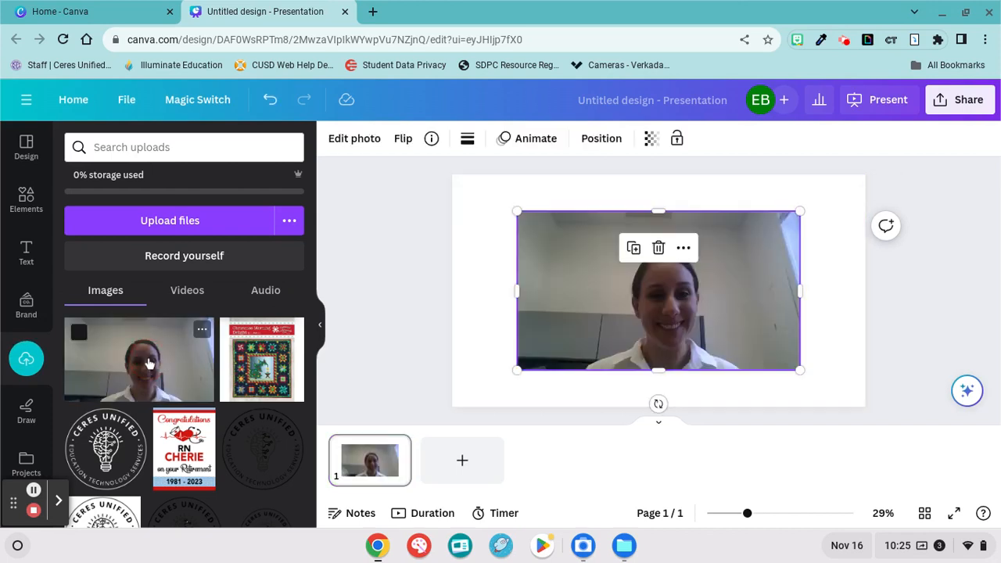